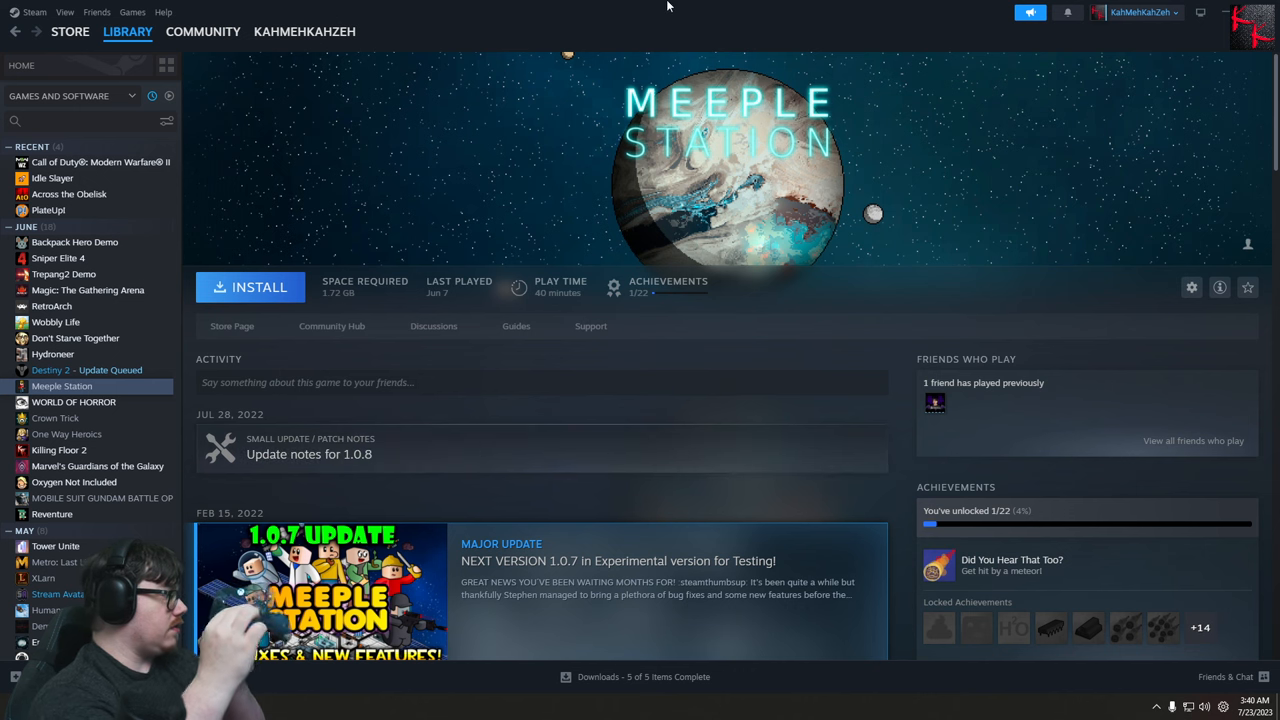
pyautogui.moveTo(560, 194)
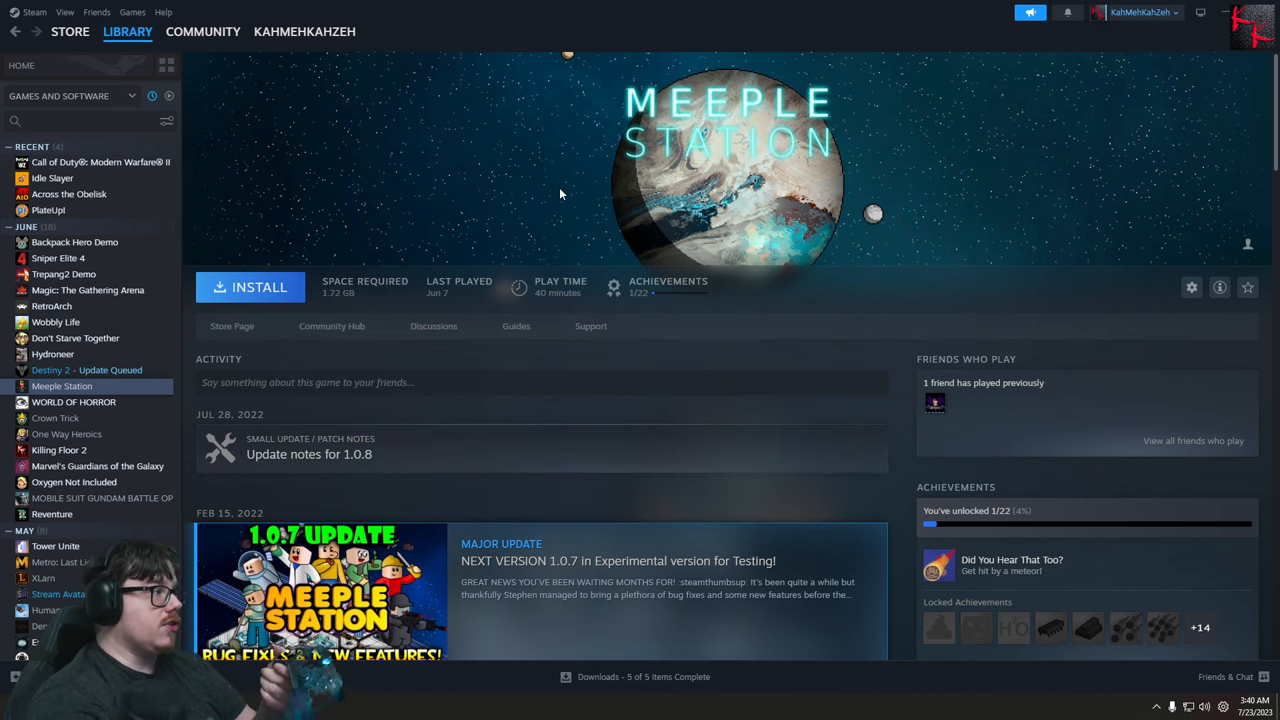
# Reach the Controller page of Steam Settings
pyautogui.click(34, 12)
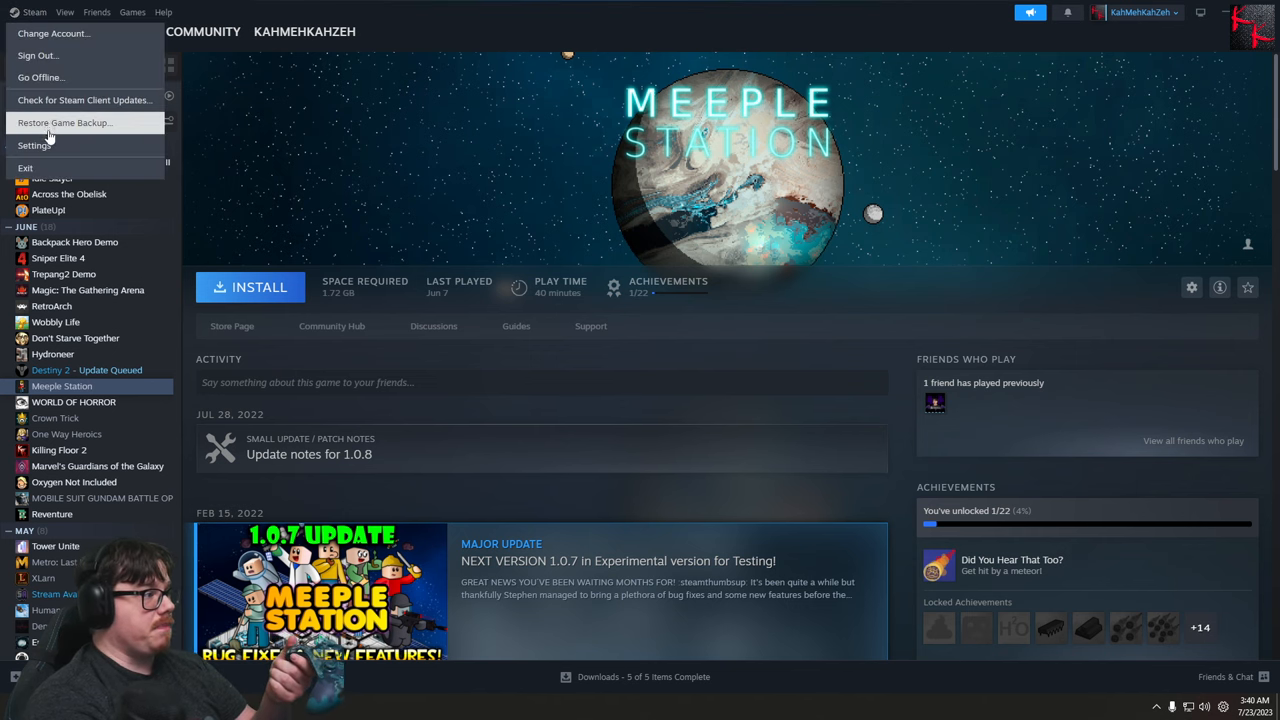
pyautogui.click(32, 144)
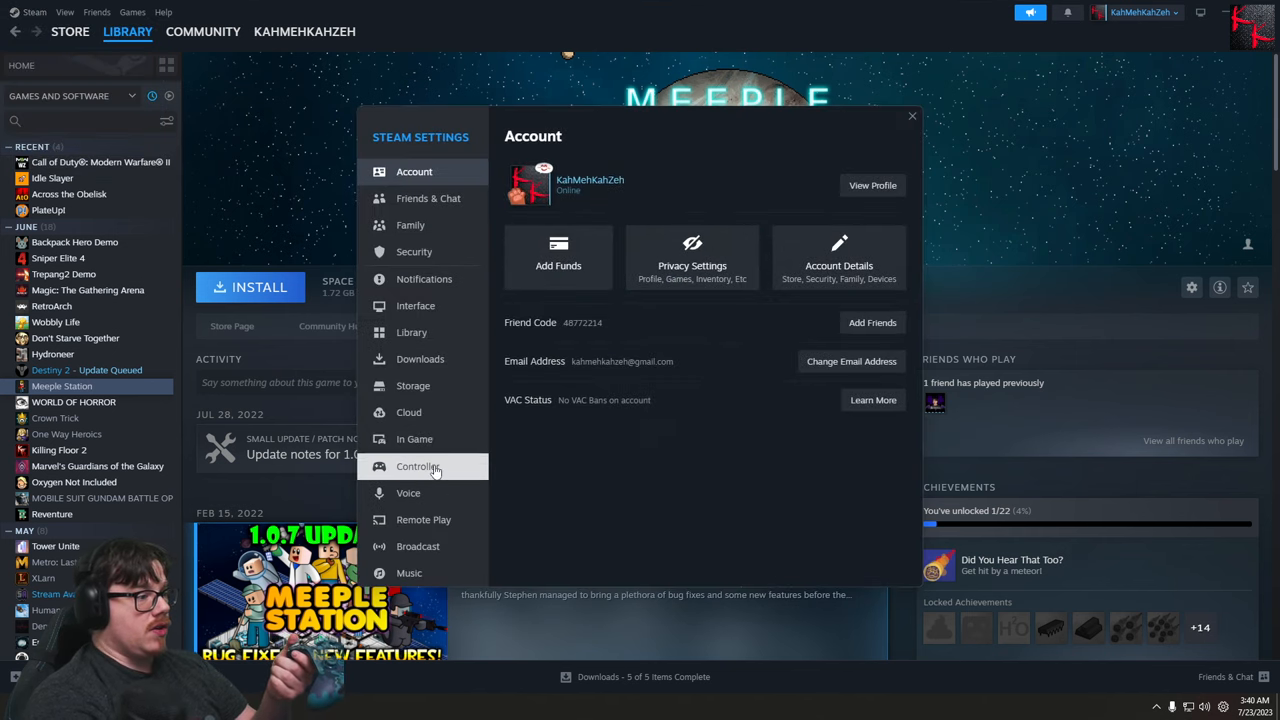
pyautogui.click(416, 466)
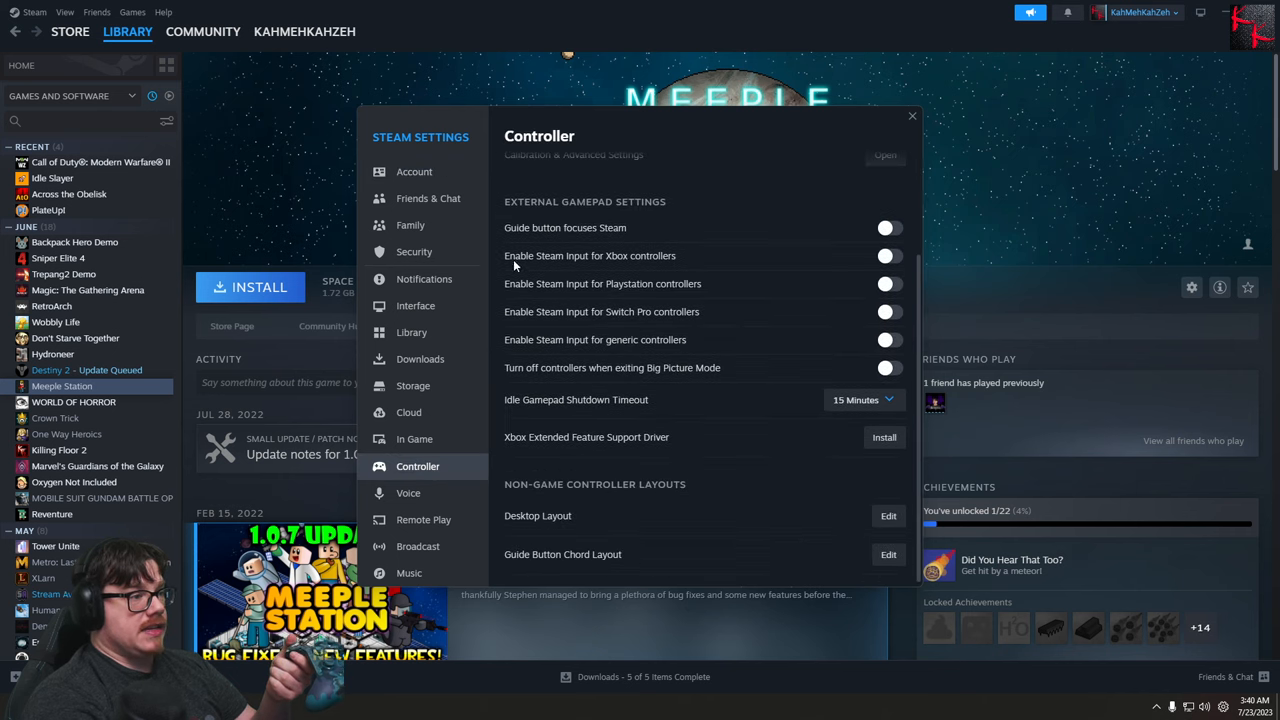
pyautogui.moveTo(752, 352)
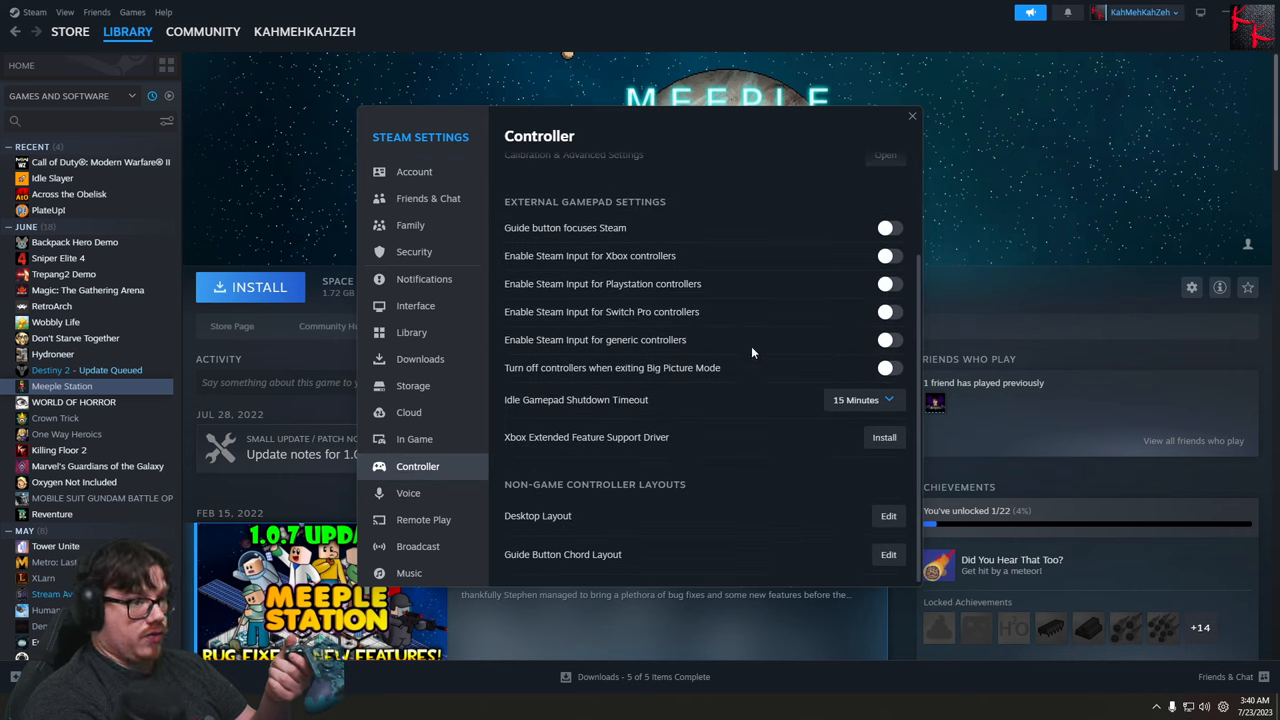
pyautogui.moveTo(692, 376)
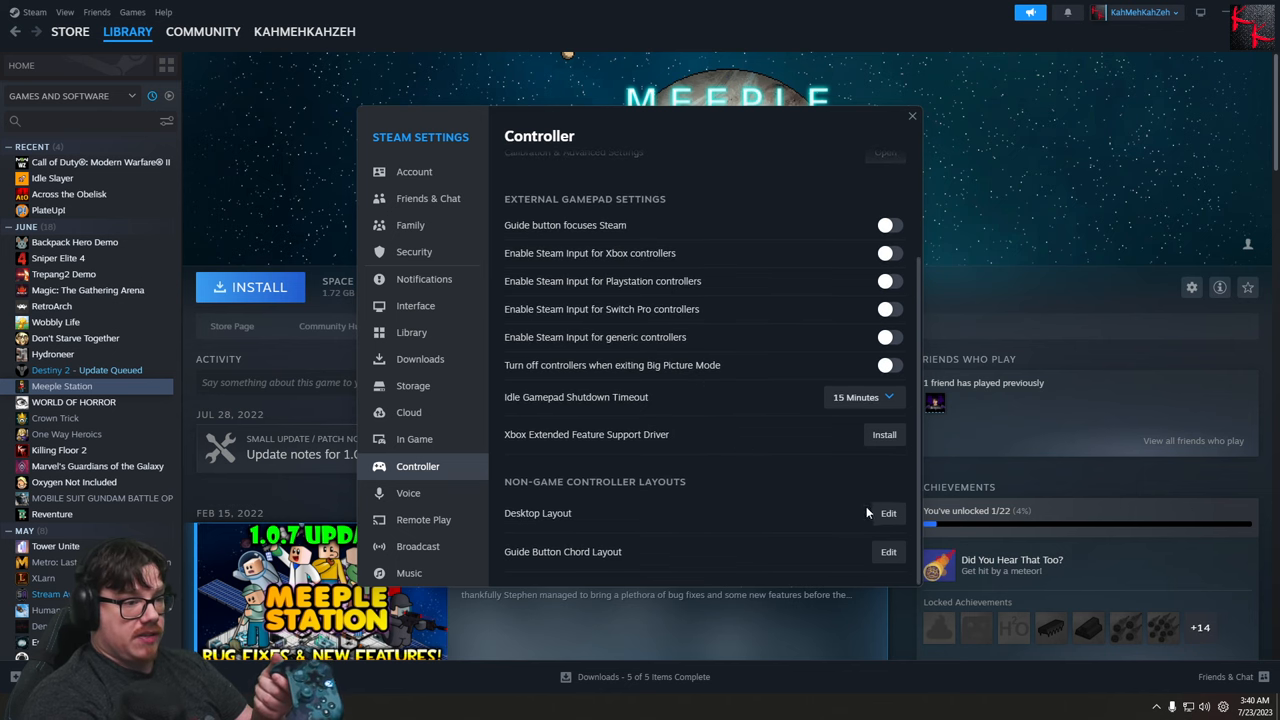
# Edit the Desktop Layout configuration and show its layout options
pyautogui.click(888, 512)
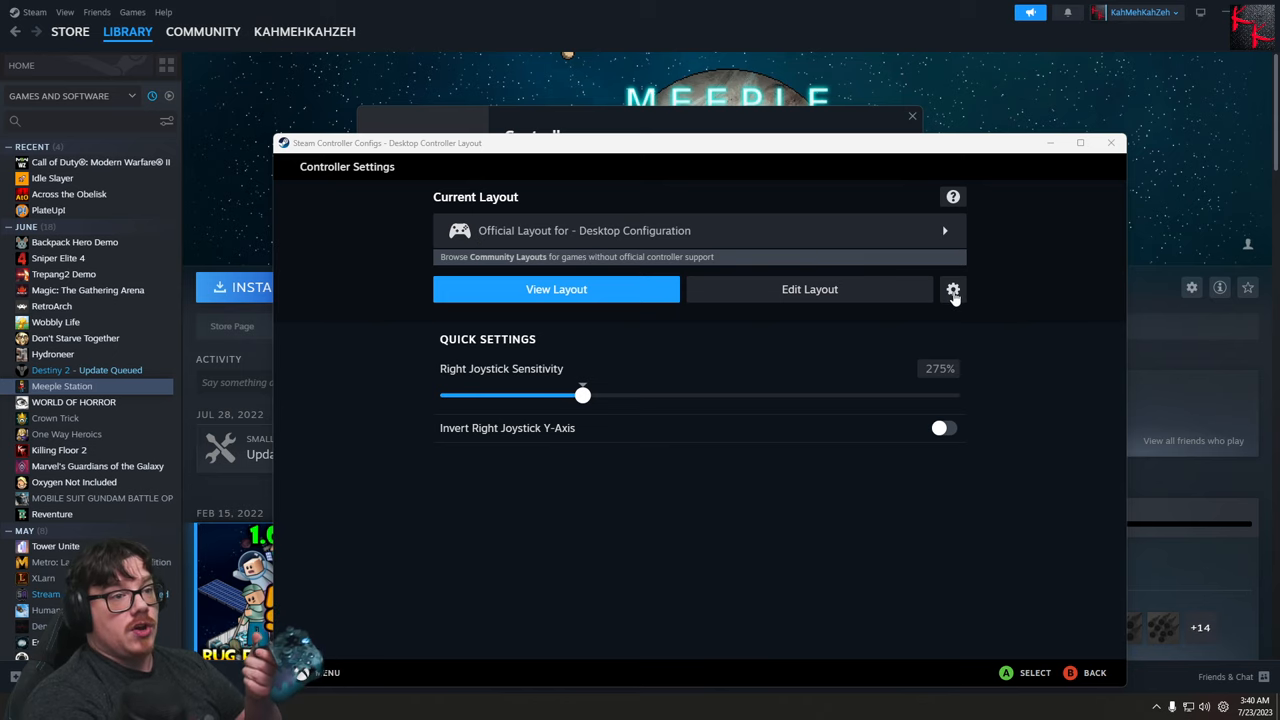
pyautogui.click(952, 290)
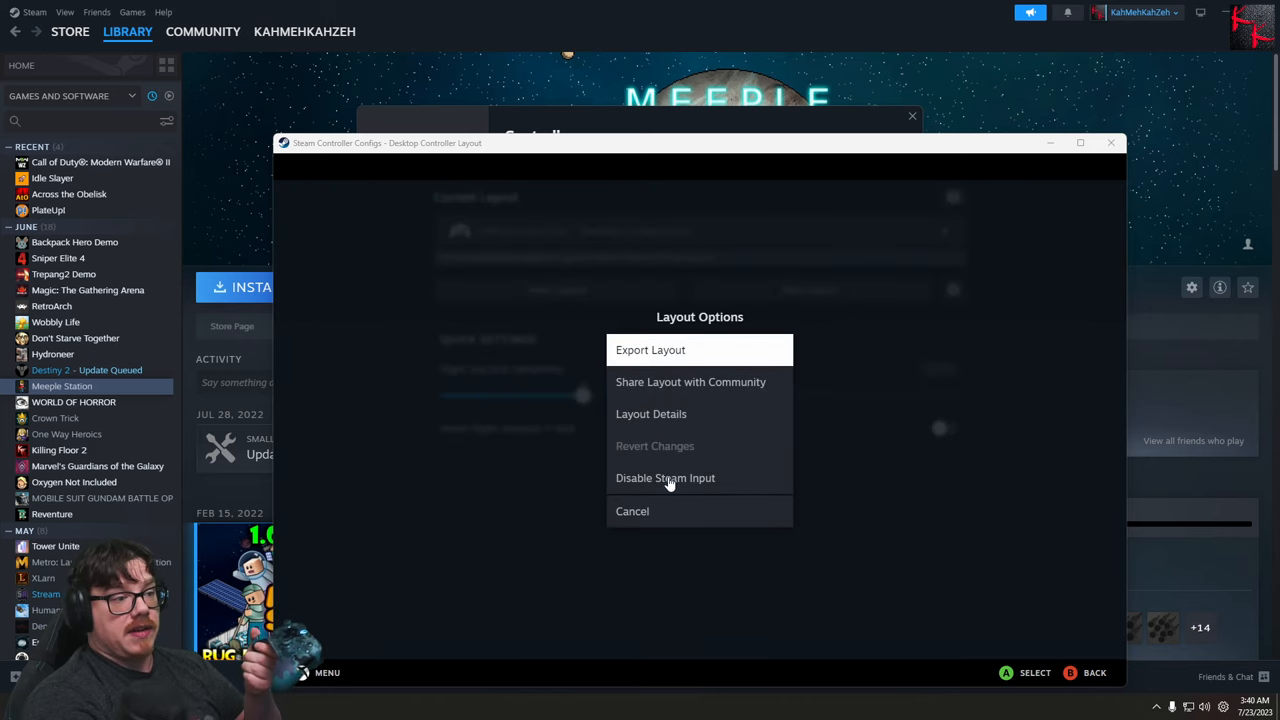